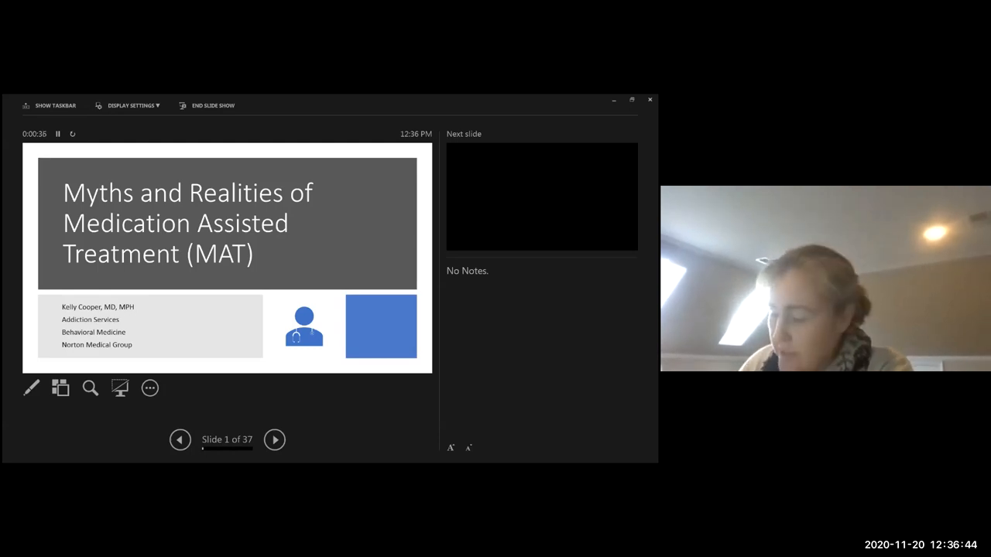
Advance from the title slide past Disclosures to the Outline, slide 3 of 37
click(274, 439)
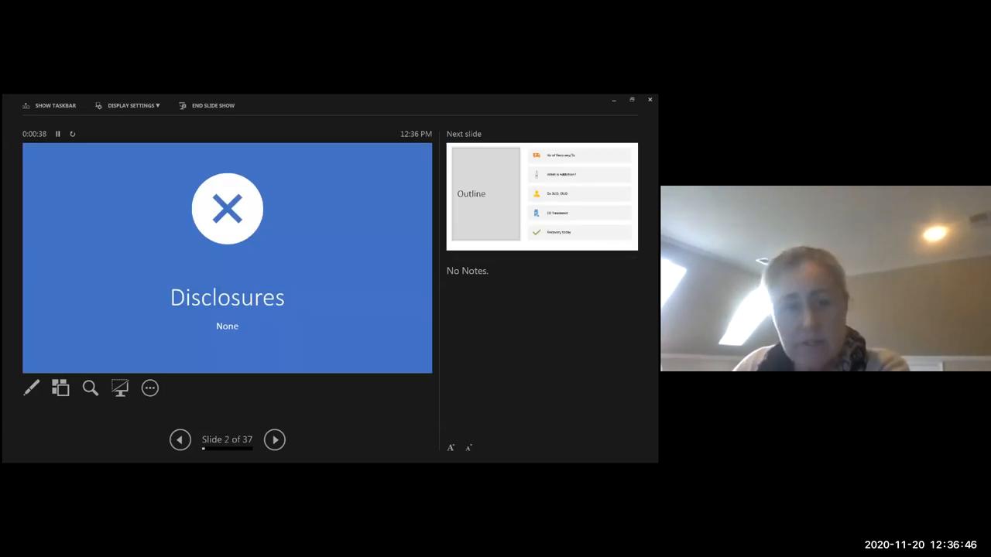
click(274, 439)
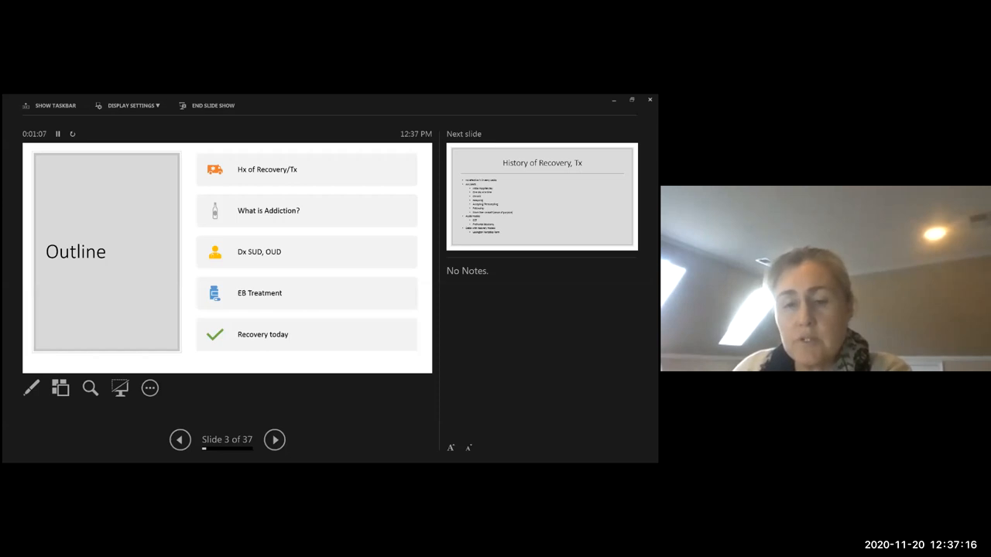
Advance to slide 4, History of Recovery and Treatment
click(275, 439)
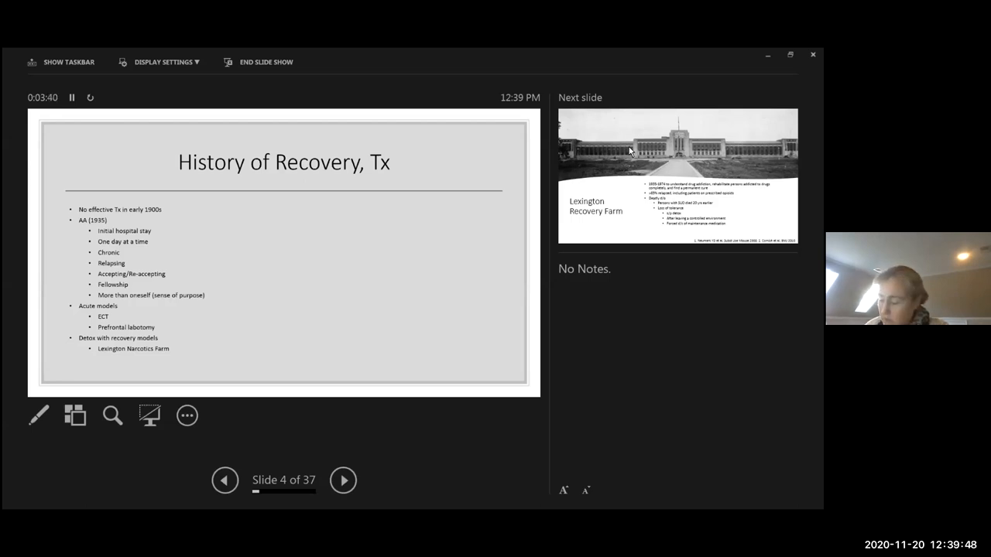
Advance to the Lexington Recovery Farm slide, briefly reach slide 6, then step back to slide 5
click(343, 480)
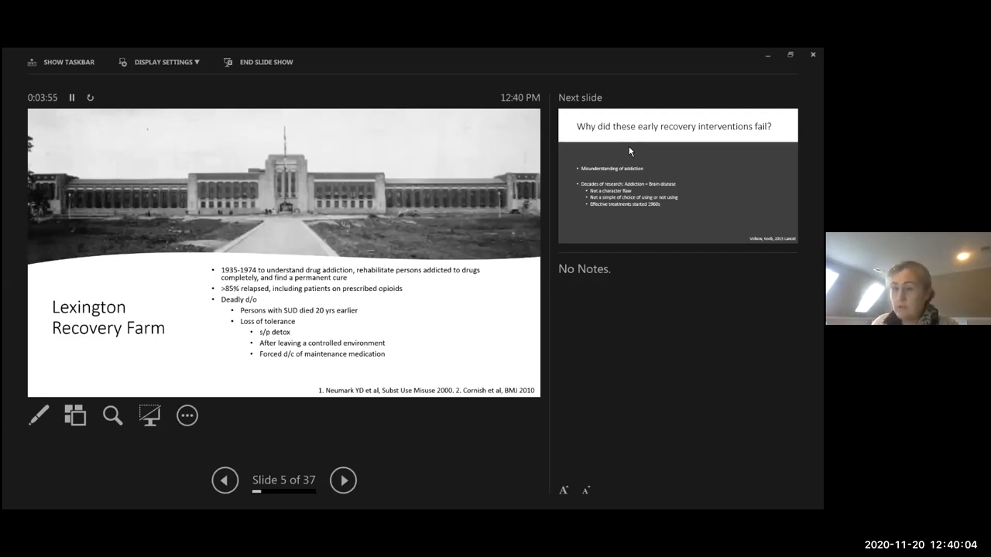
mouse_move(267, 450)
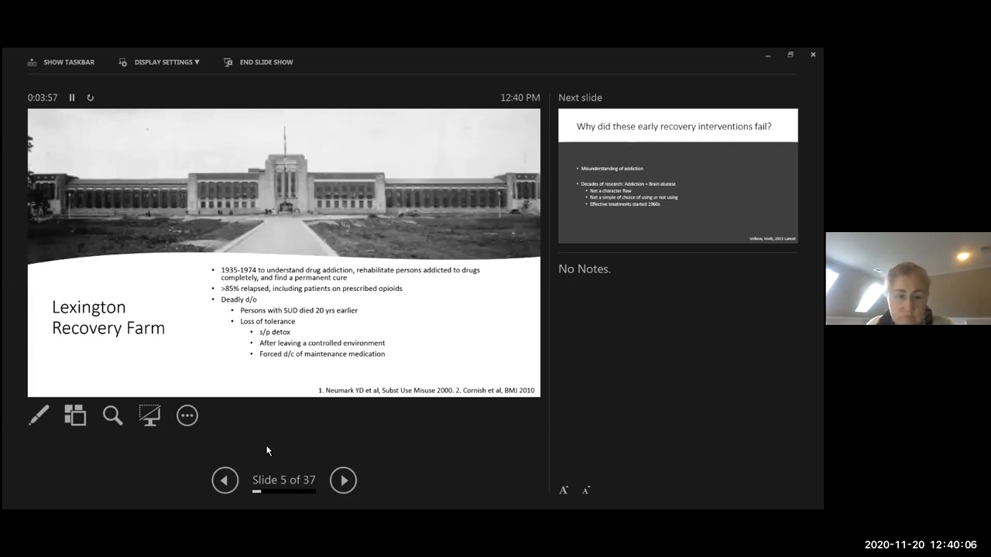
mouse_move(360, 240)
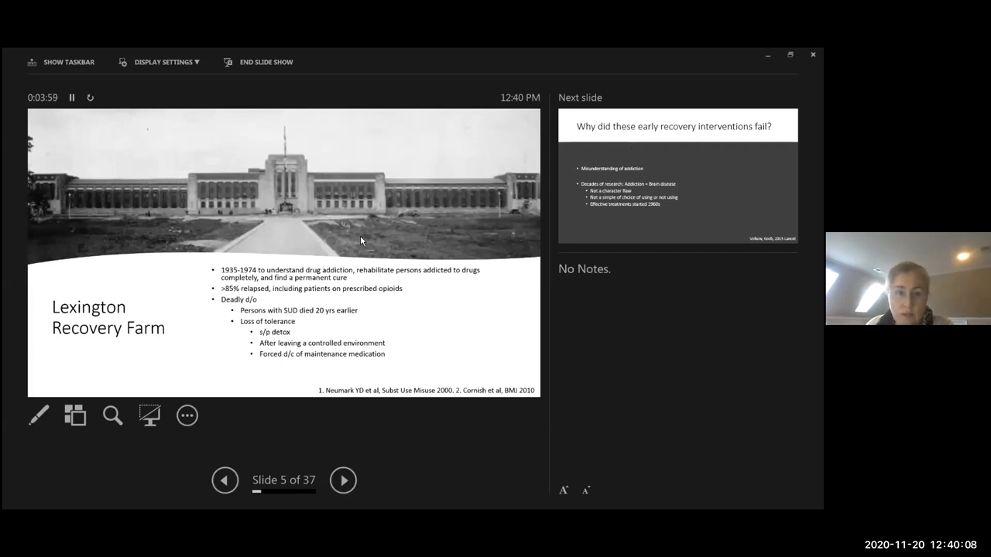
mouse_move(459, 223)
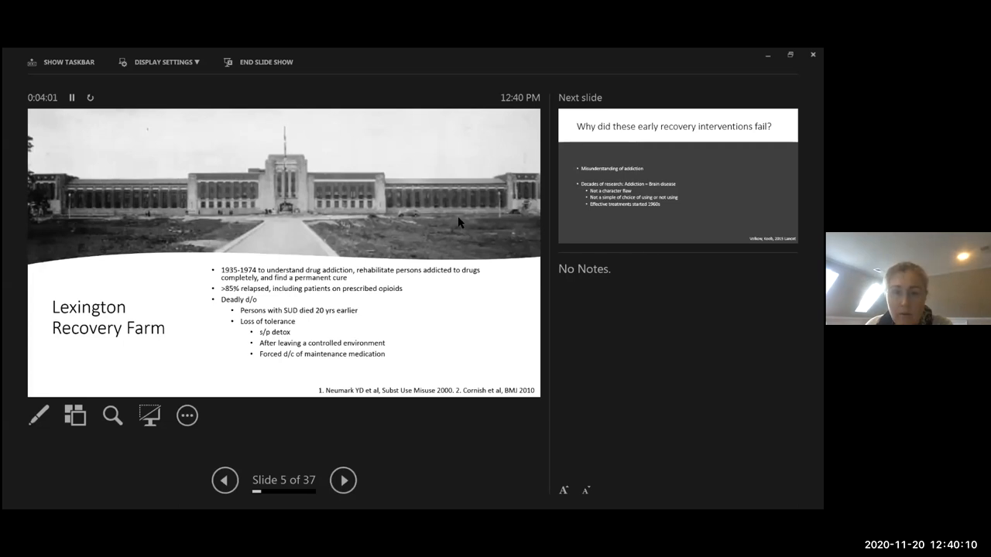
click(343, 480)
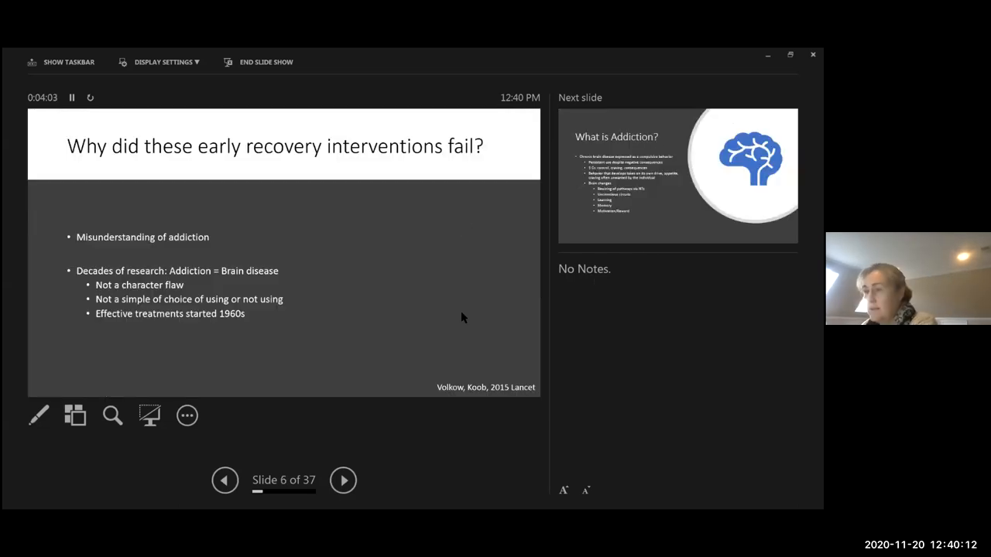
click(225, 479)
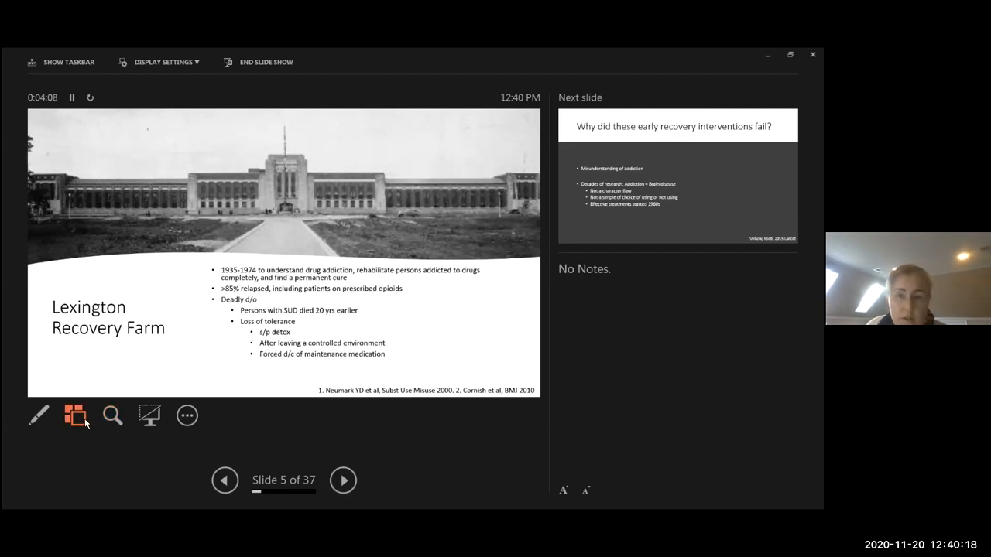
Jump to slide 6, why early recovery interventions failed, via the all-slides overview
click(76, 415)
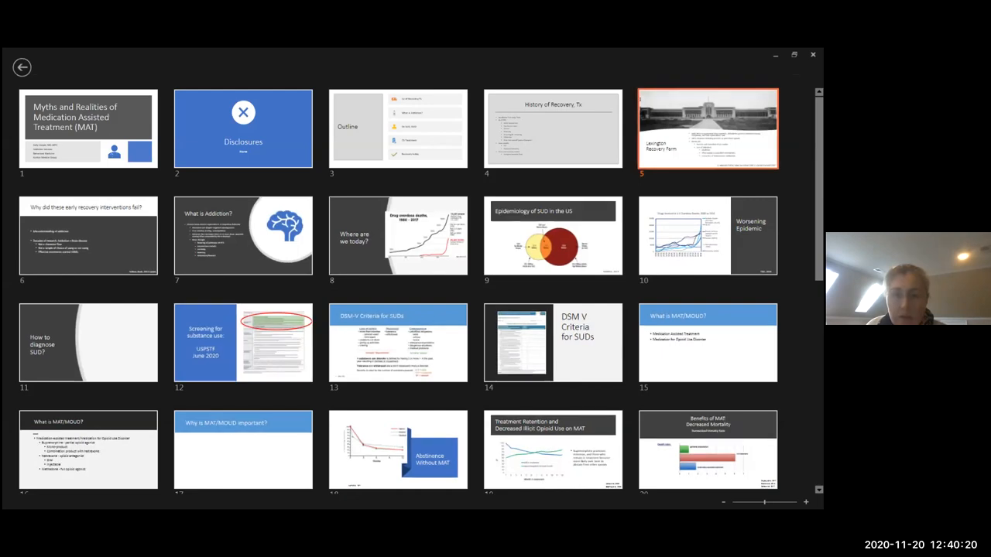
double_click(89, 236)
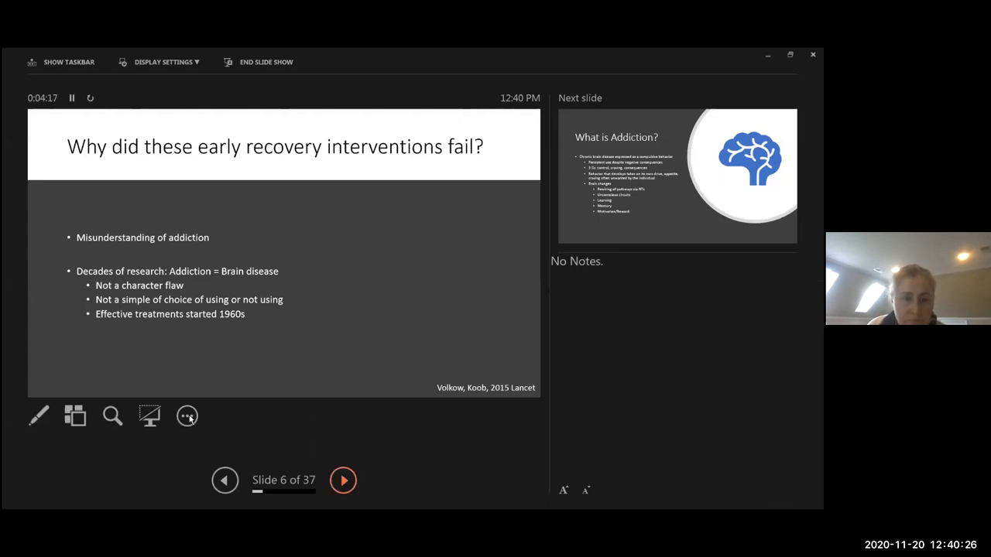
End the show from the more-options menu, returning to the editing view
click(187, 416)
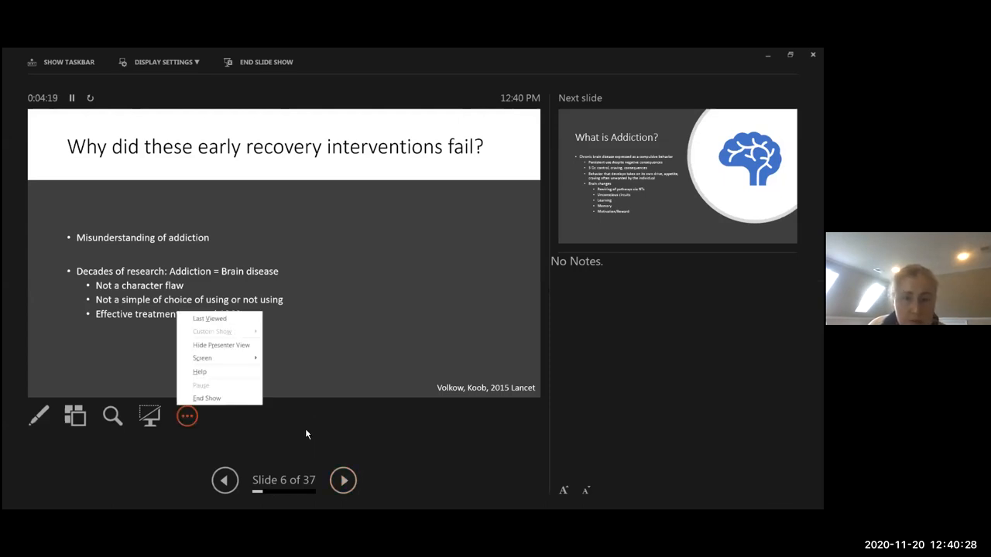
mouse_move(227, 398)
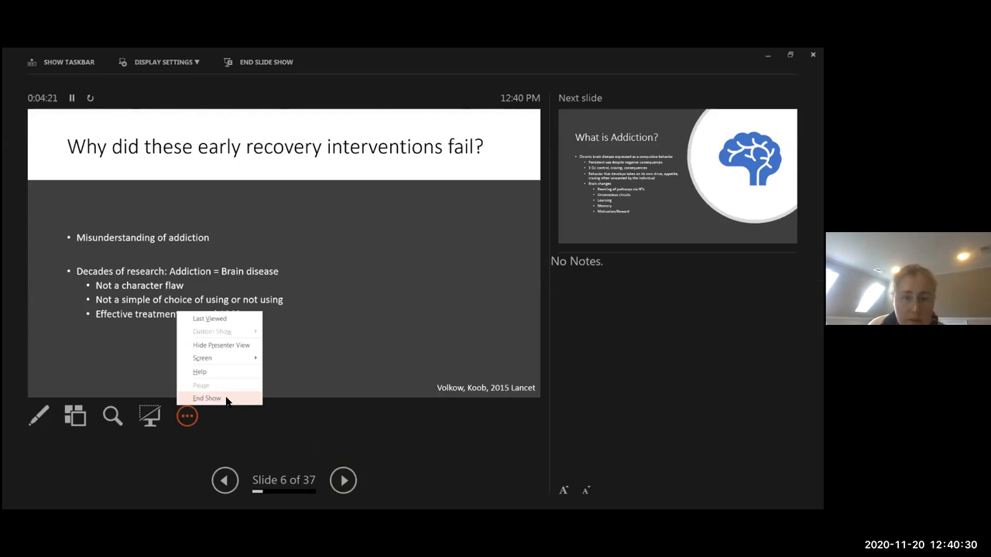
click(207, 398)
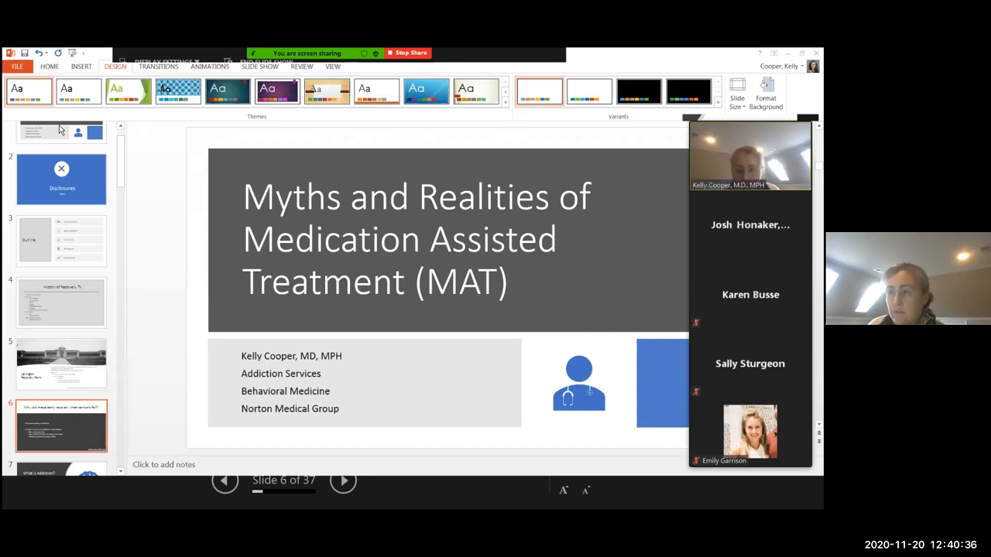
mouse_move(33, 330)
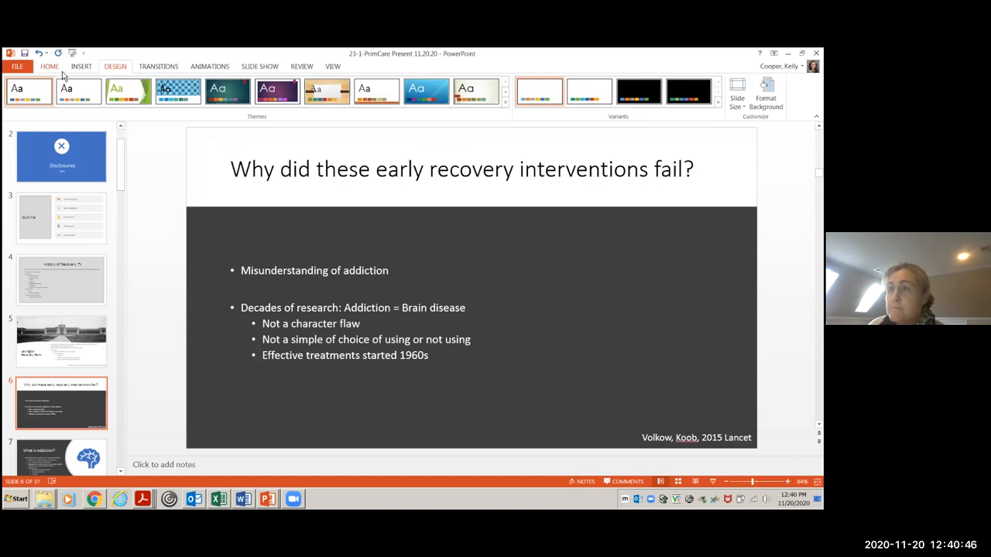
Show the Slide Show ribbon with slide 6 active in the editor
click(49, 66)
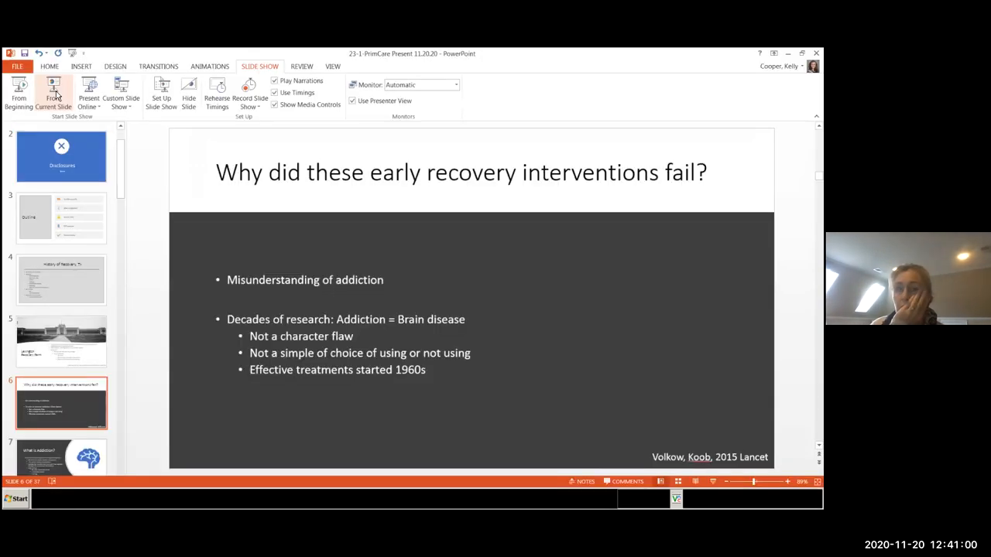
mouse_move(161, 209)
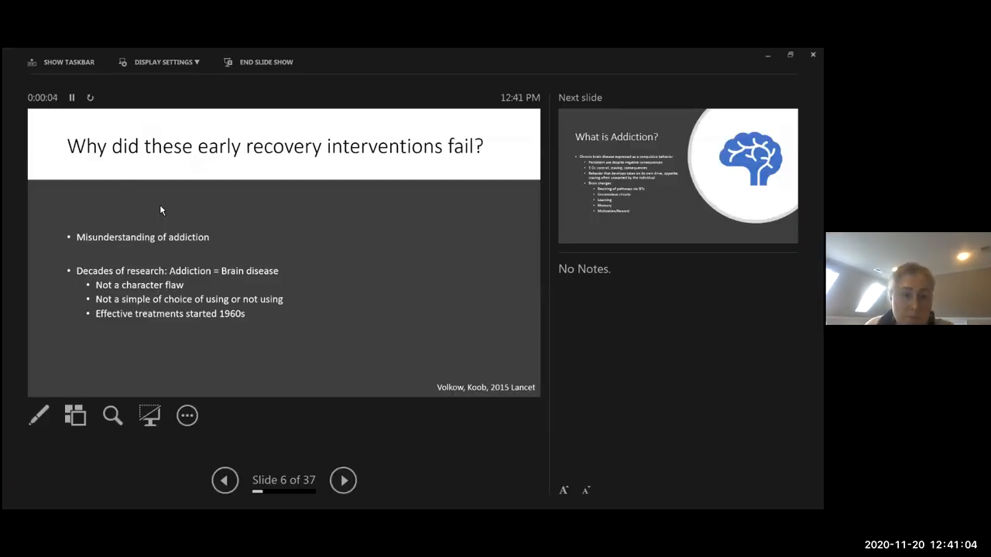
mouse_move(165, 195)
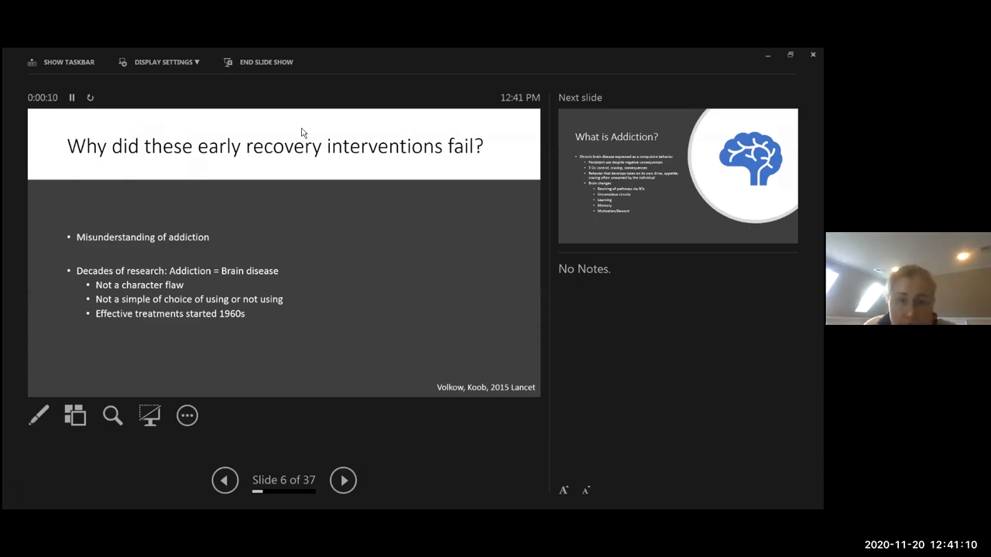
mouse_move(336, 357)
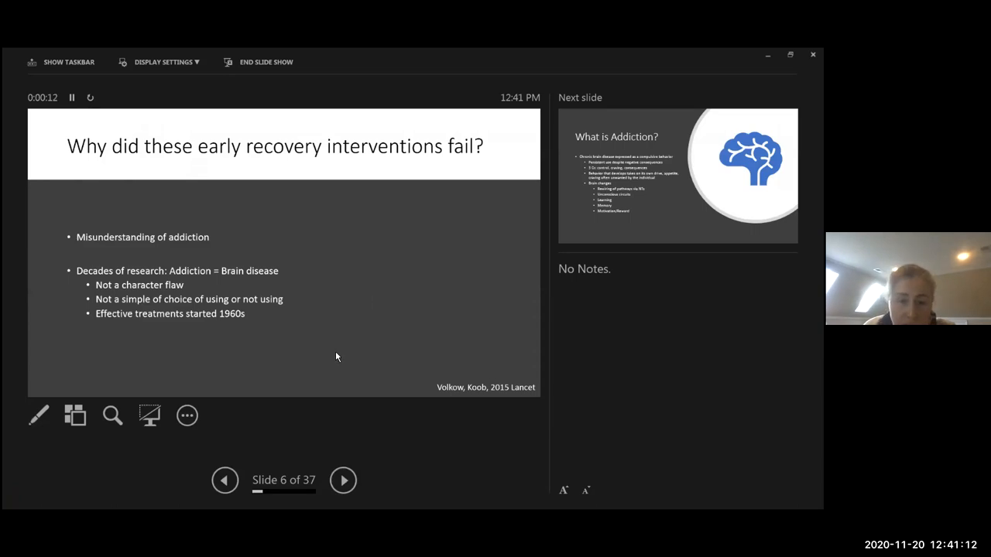
mouse_move(519, 200)
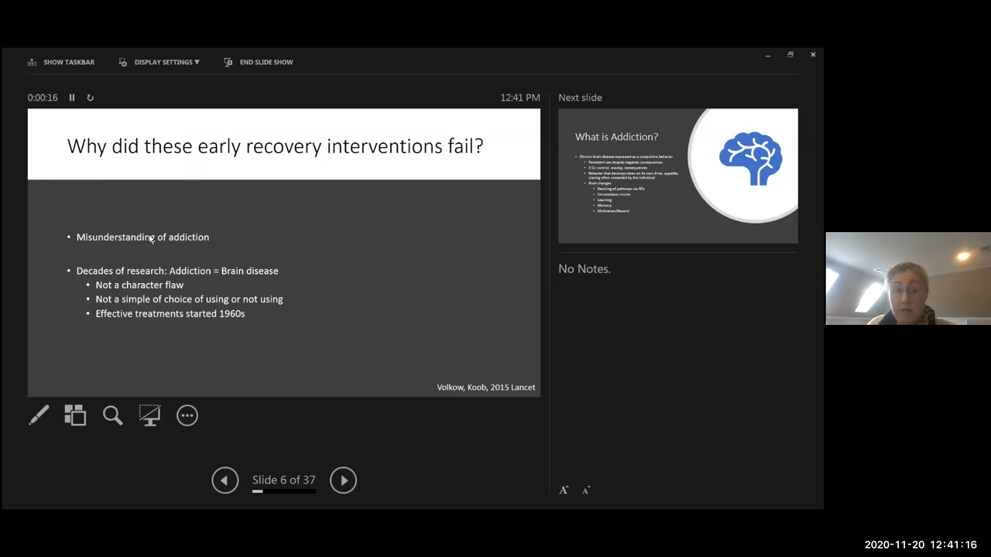
mouse_move(266, 71)
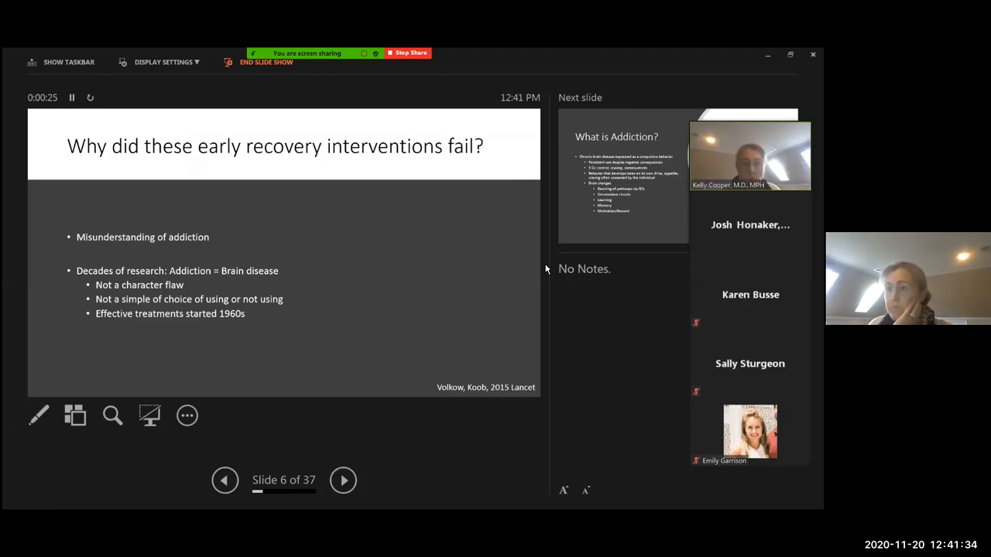
click(266, 62)
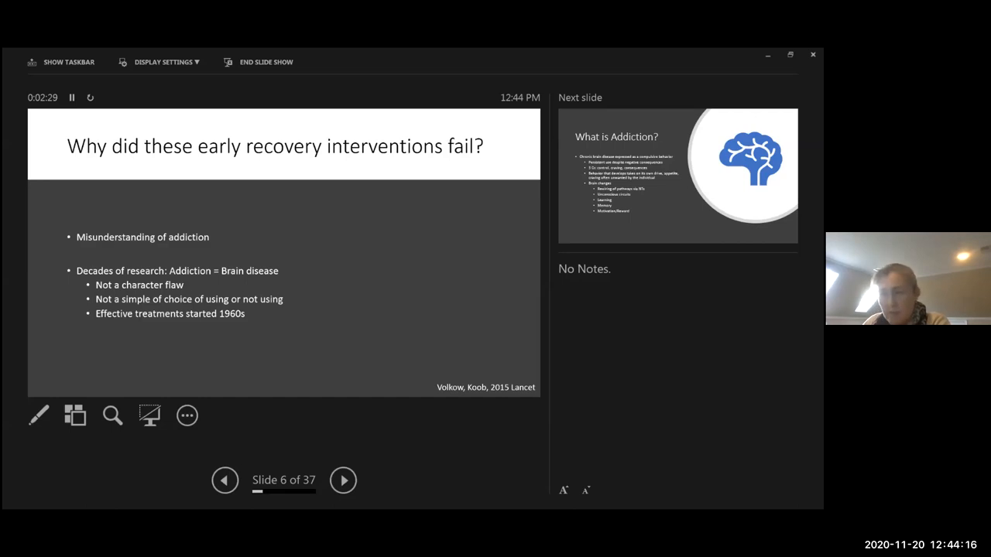
Advance to slide 7, What is Addiction?, describing addiction as a chronic brain disease
click(342, 480)
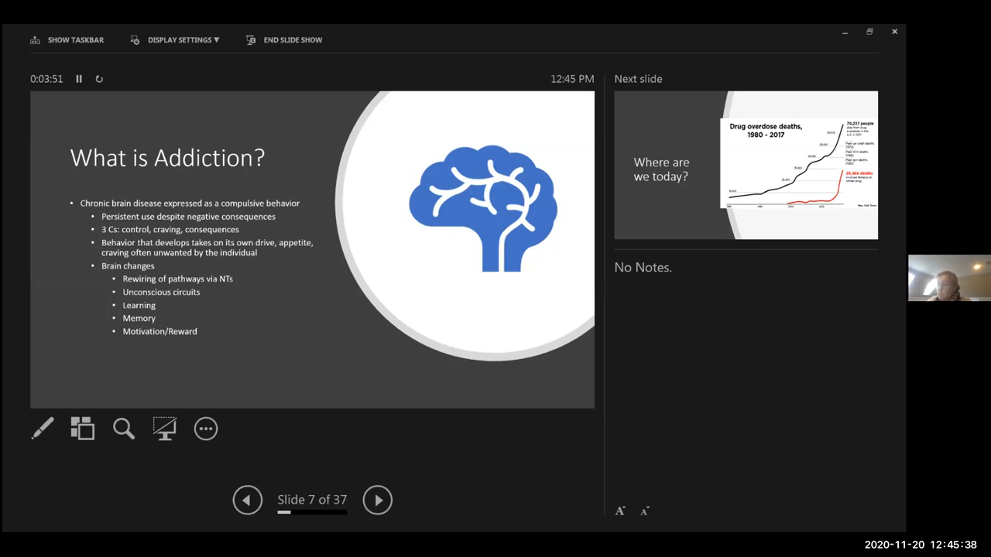
Advance to slide 9, Where are we today?, with the 1980-2017 US overdose deaths chart
click(378, 500)
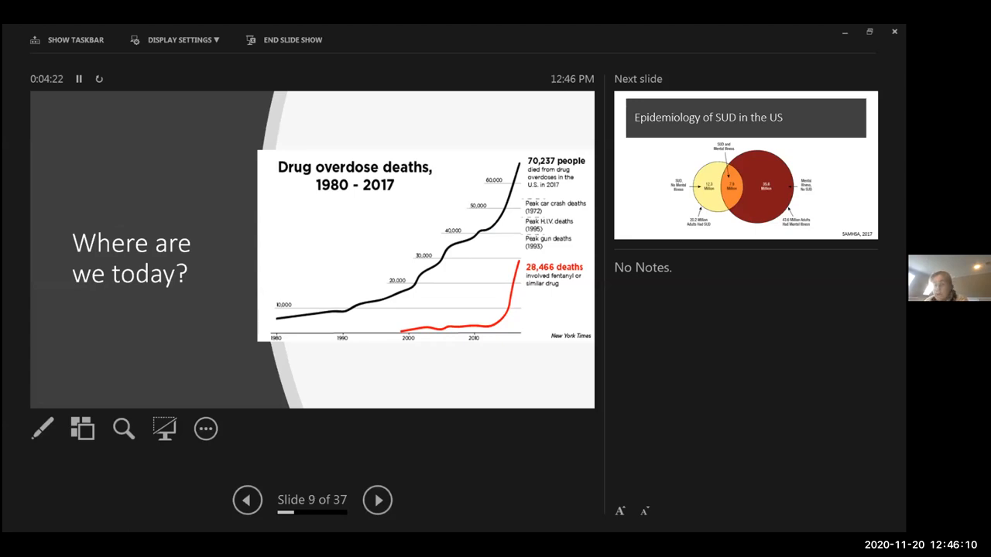
click(378, 499)
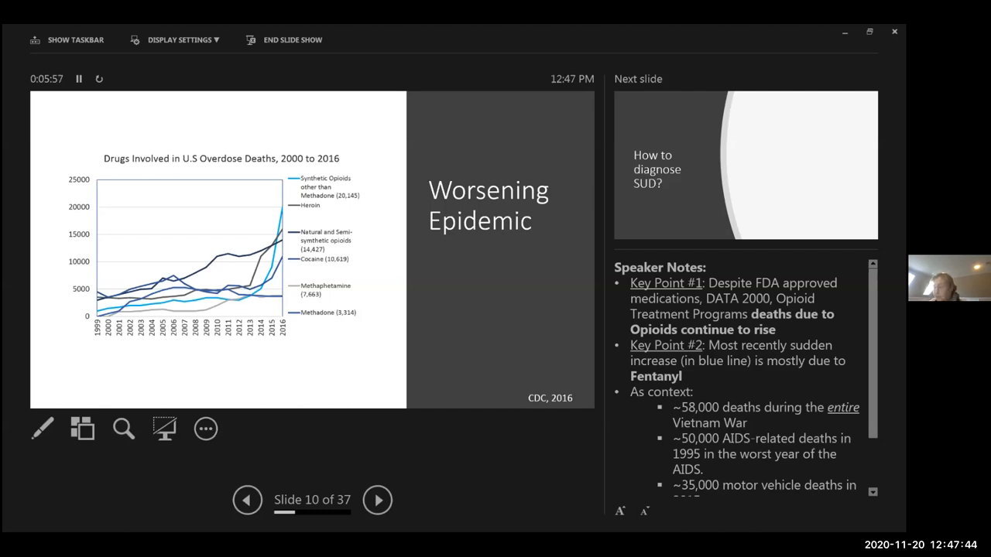
Step back one slide, then advance past Worsening Epidemic to slide 11, How to diagnose SUD?
click(247, 499)
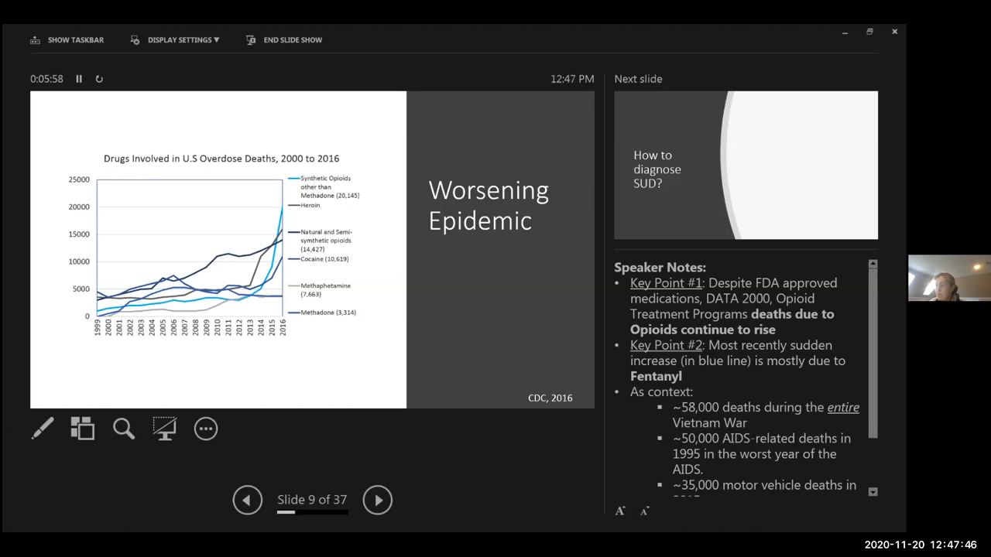
click(377, 500)
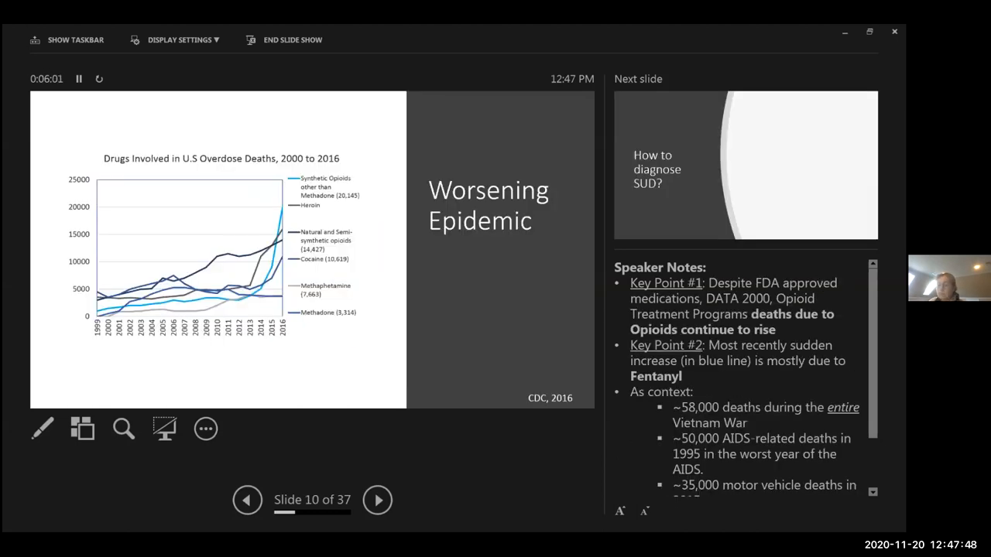
click(378, 499)
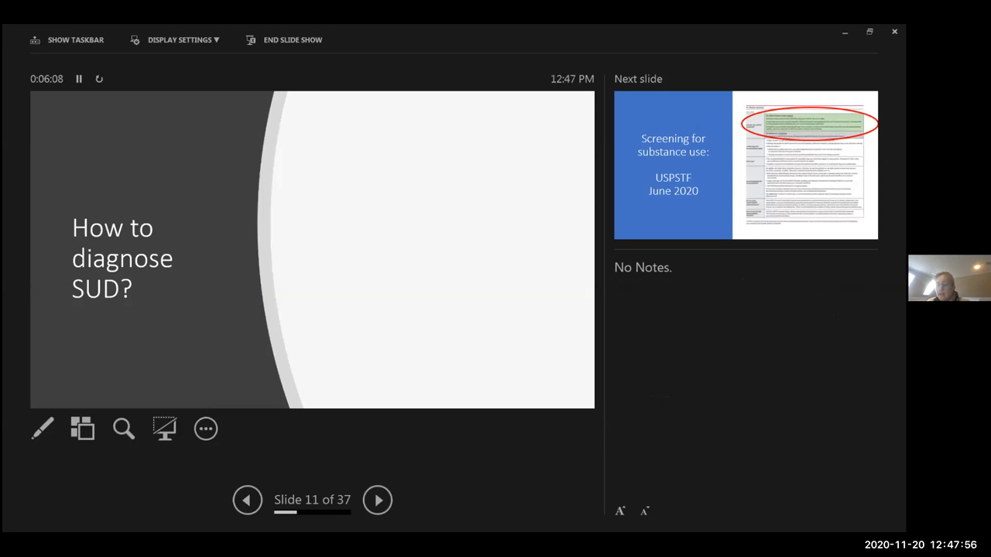
Advance to slide 12, Screening for substance use: USPSTF June 2020 recommendations
click(378, 500)
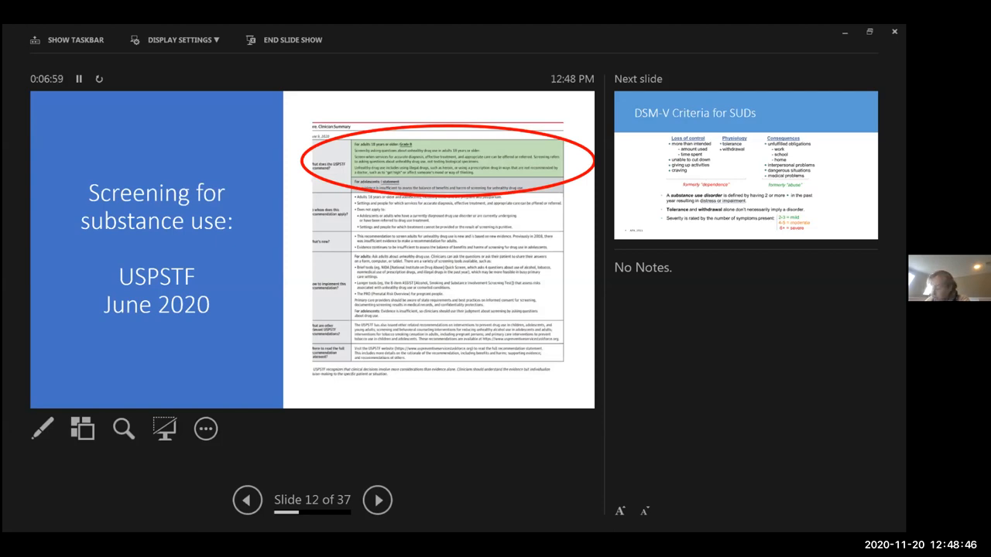
Advance to slide 13, DSM-V Criteria for SUDs, with its speaker notes
click(378, 499)
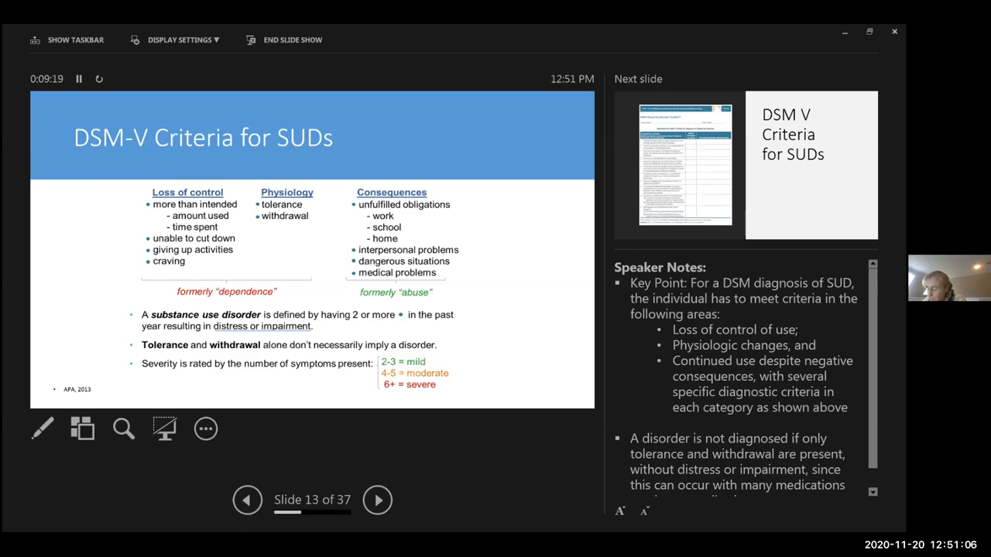
Advance to slide 14, the DSM V opioid use disorder checklist
click(377, 500)
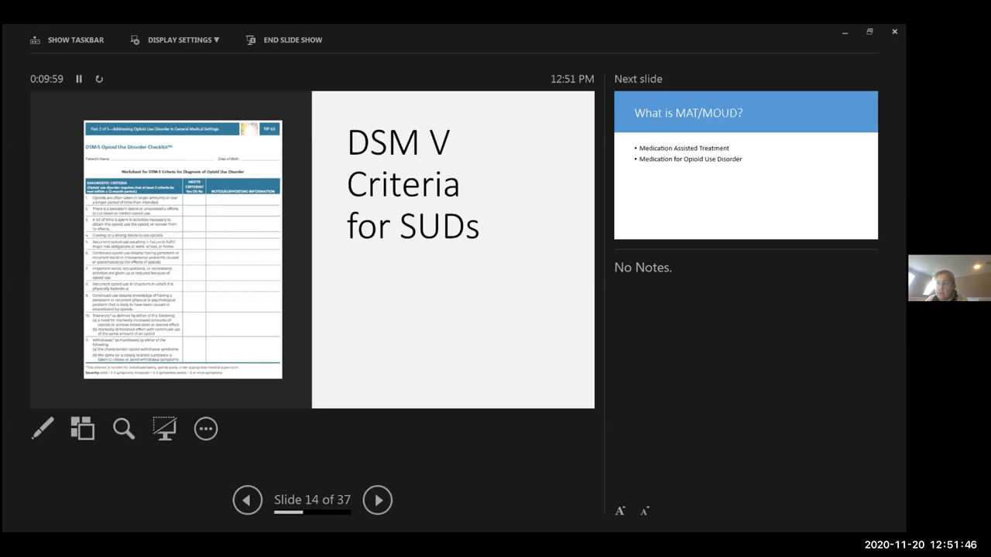
Advance through both What is MAT/MOUD? slides to slide 16 listing buprenorphine, naltrexone and methadone
click(378, 499)
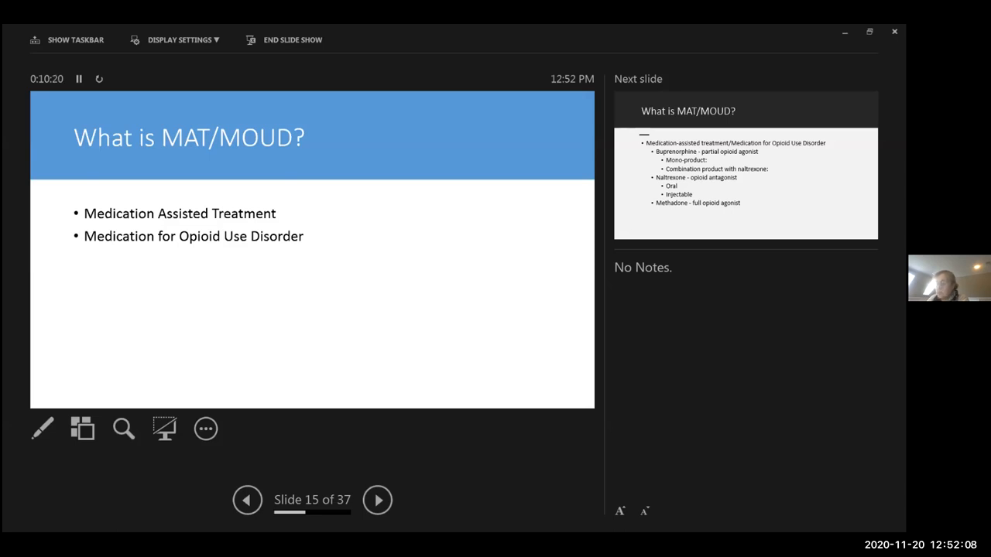
click(377, 499)
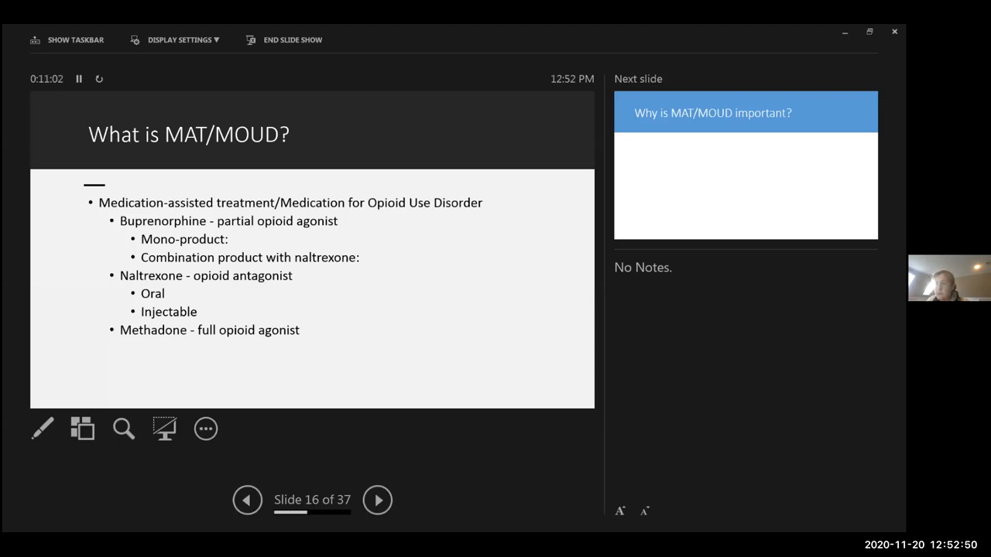
Advance past Abstinence Without MAT to slide 19, Treatment Retention and Decreased Illicit Opioid Use
click(377, 499)
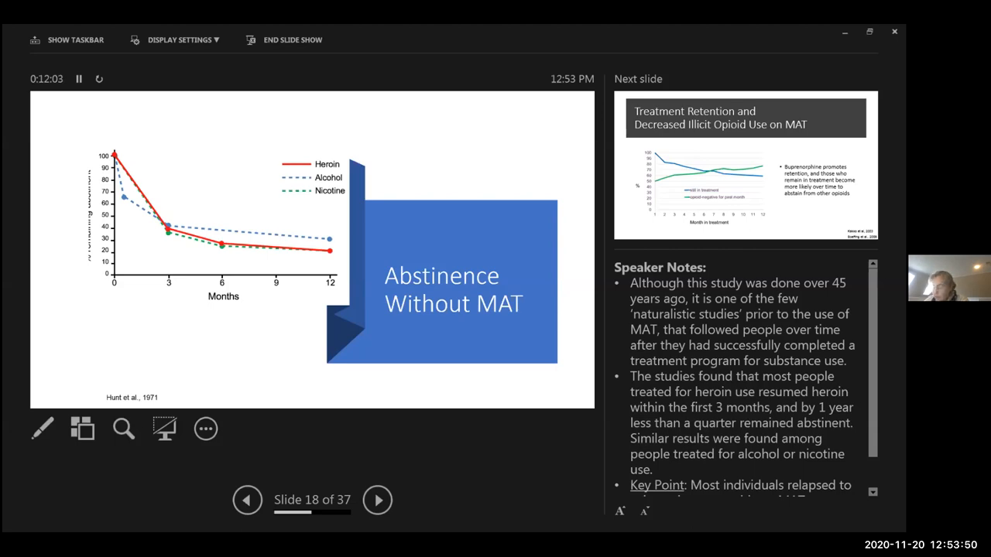
click(378, 499)
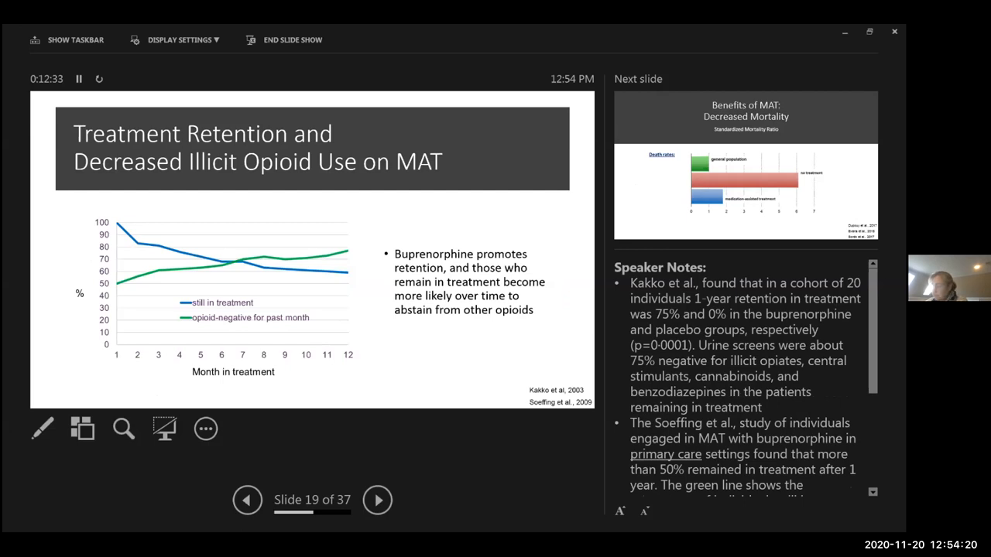
Advance to slide 20, Benefits of MAT: Decreased Mortality
click(378, 499)
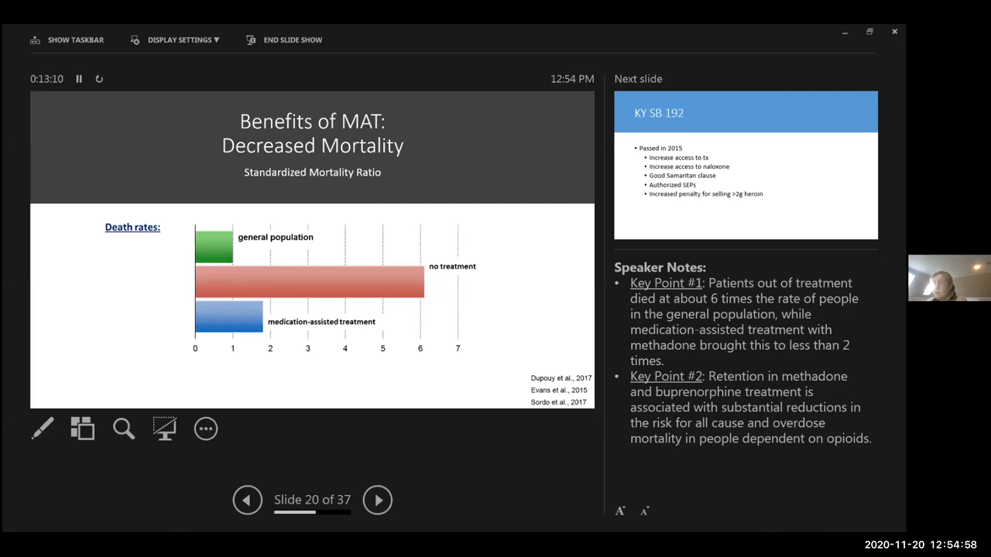
Advance to slide 21, KY SB 192, on the 2015 Kentucky law
click(378, 499)
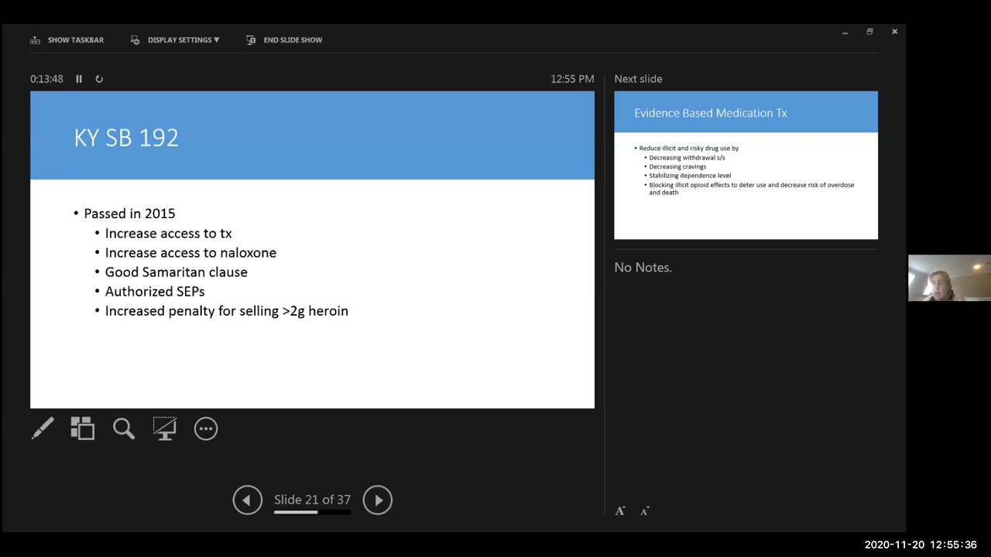
Advance to slide 22, Evidence Based Medication Tx
click(378, 499)
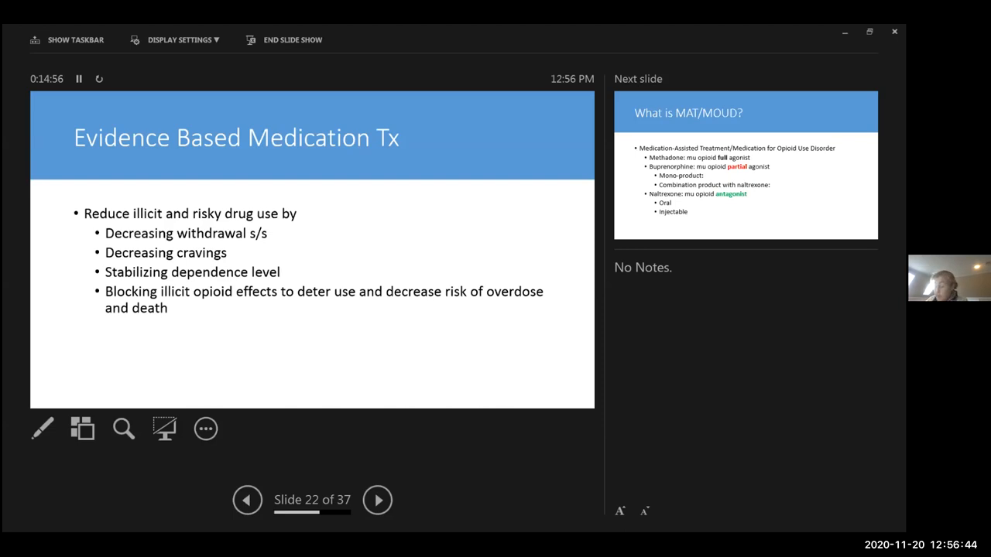
Advance through What is MAT/MOUD? to slide 24, Methadone pharmacology and dosing
click(377, 499)
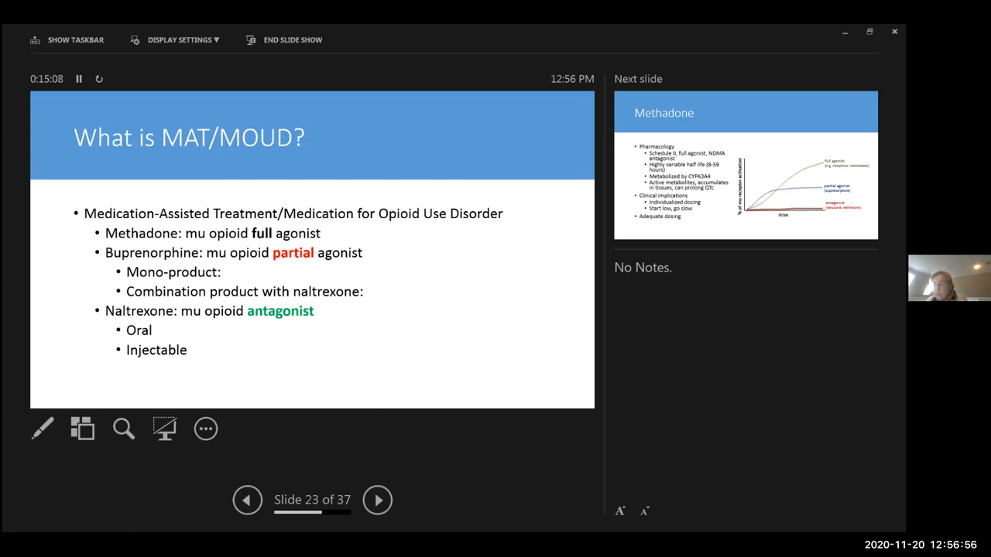
click(378, 499)
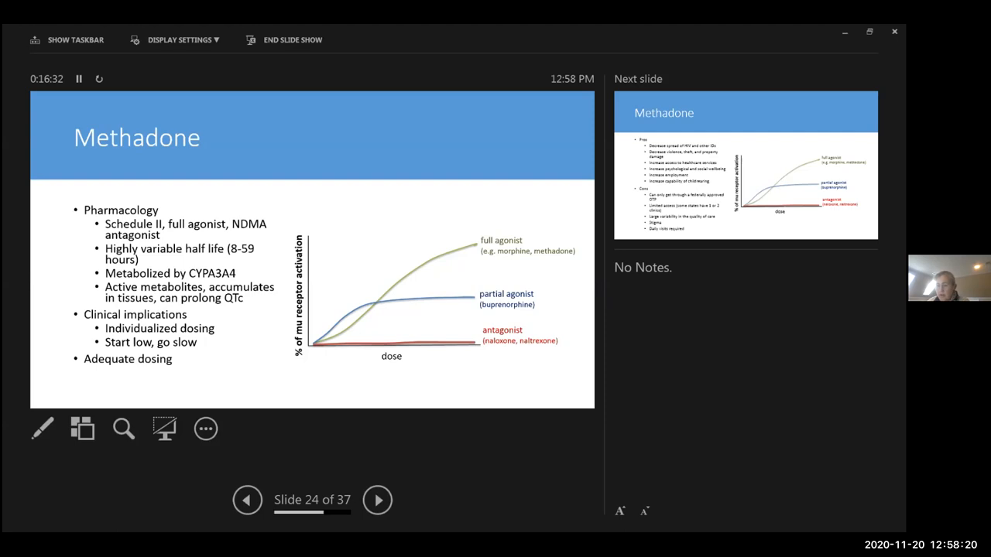
Advance to slide 25, the Methadone pros and cons slide
click(378, 499)
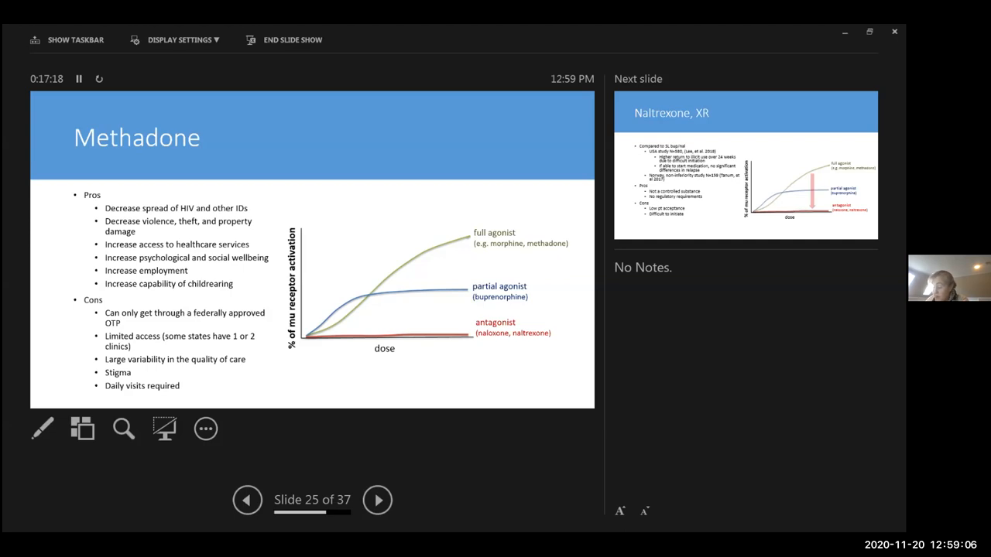
Advance to slide 26, Naltrexone XR compared with sublingual buprenorphine/naloxone
click(377, 499)
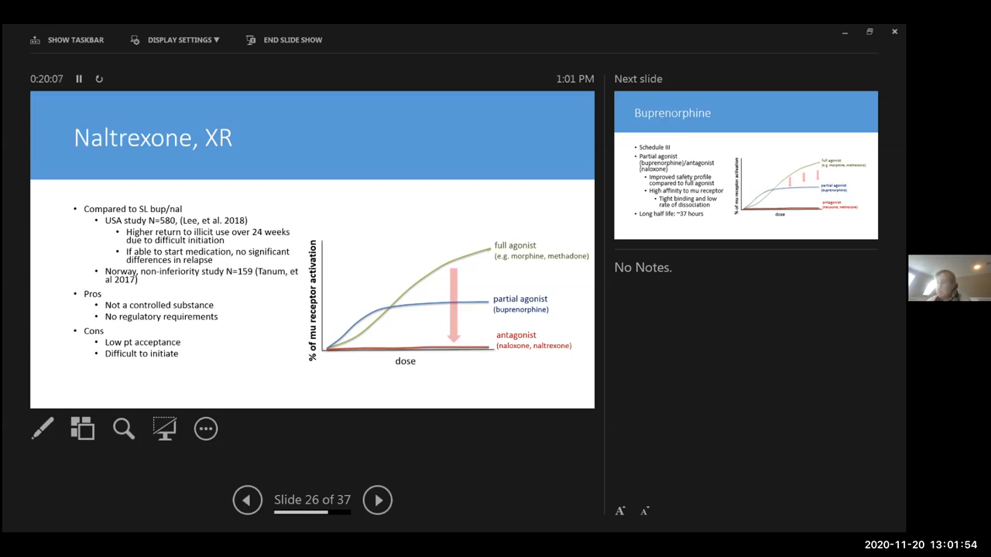
Advance the slideshow from Naltrexone XR to slide 27, the Buprenorphine overview
click(377, 500)
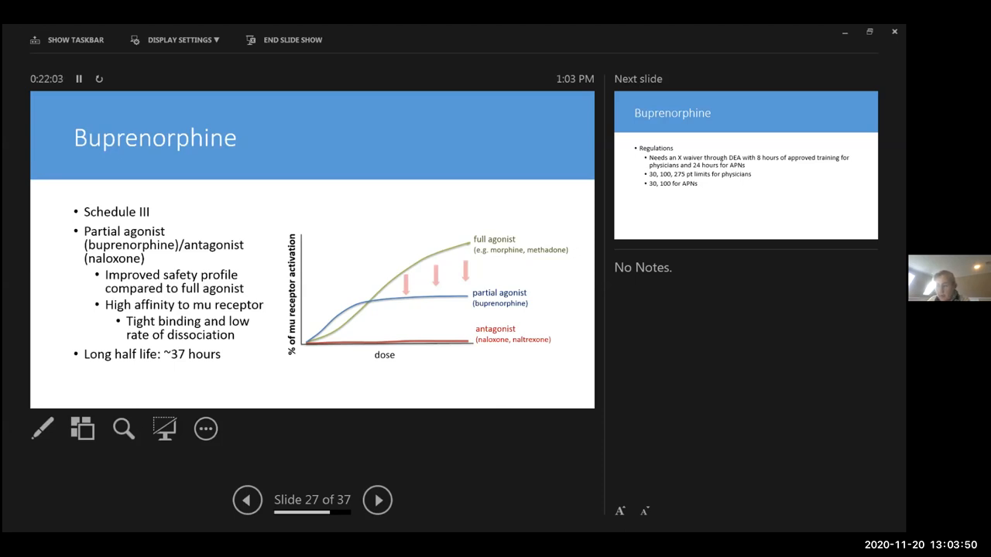
Advance to slide 28, Buprenorphine prescribing regulations and patient limits
click(378, 500)
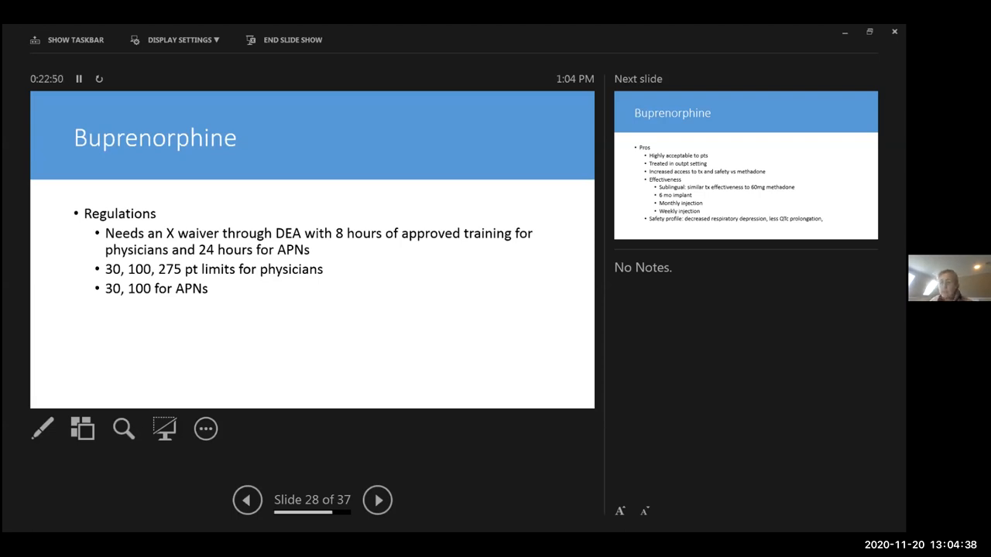
Advance to slide 29, Buprenorphine pros, effectiveness and safety profile
click(378, 499)
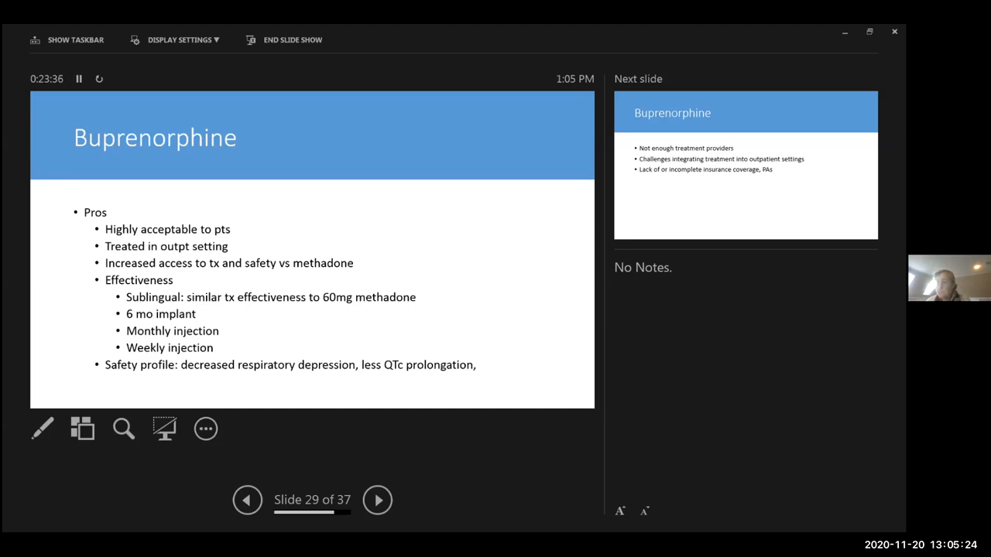
Advance to slide 30, barriers to buprenorphine treatment
click(378, 499)
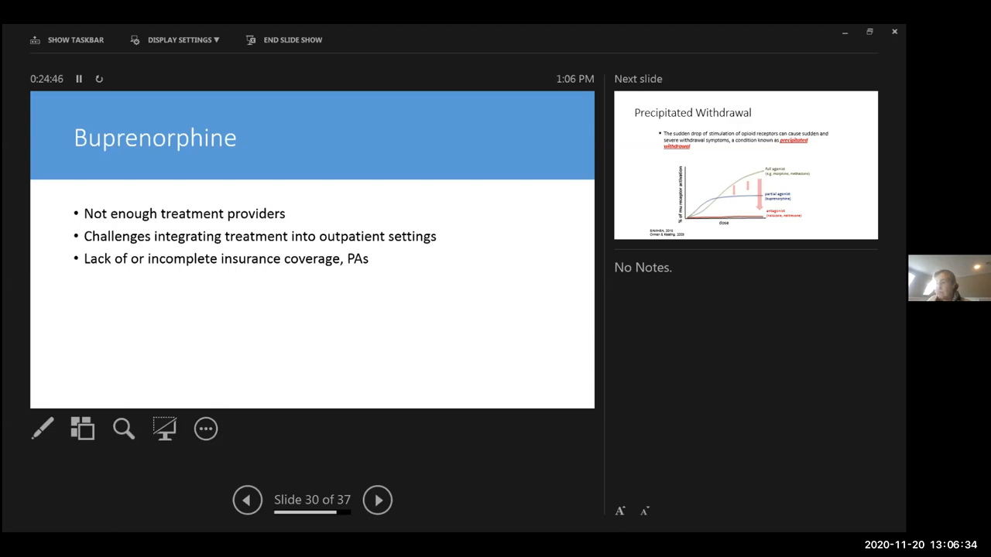
Advance to slide 31, Precipitated Withdrawal, with its induction notes
click(378, 499)
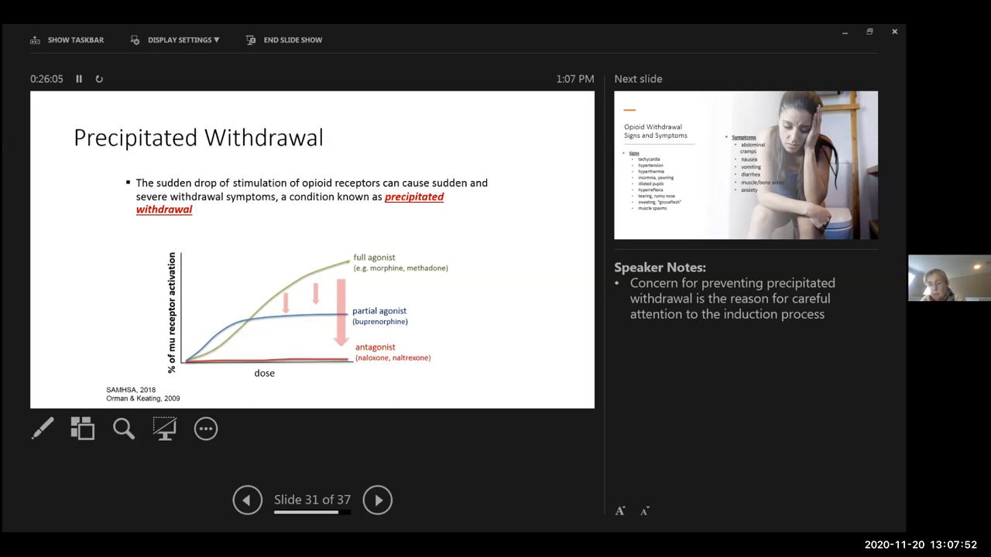
Advance to slide 32, Opioid Withdrawal Signs and Symptoms
click(378, 499)
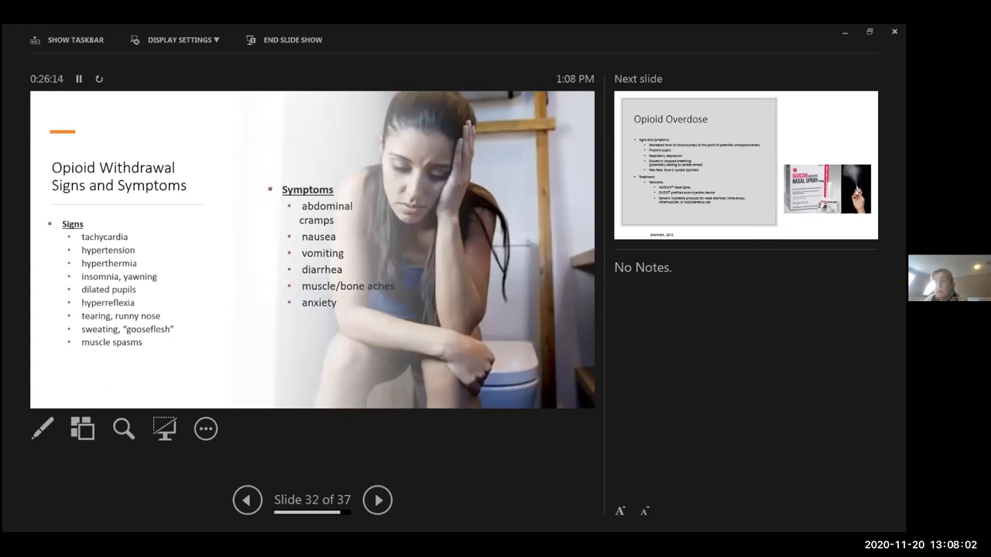
Advance through Opioid Overdose and CDC overdose statistics to slide 35, When to prescribe naloxone
click(378, 500)
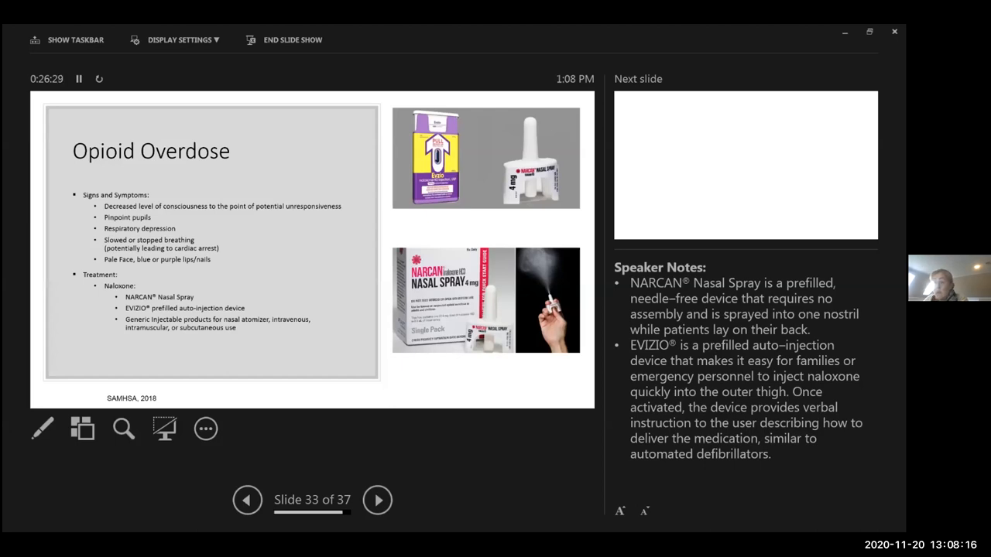
click(377, 499)
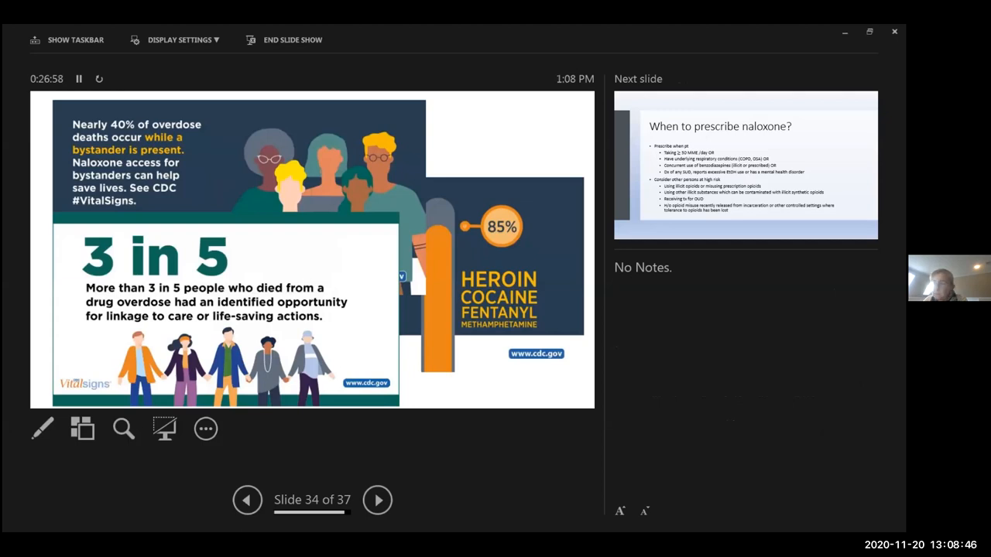
click(378, 500)
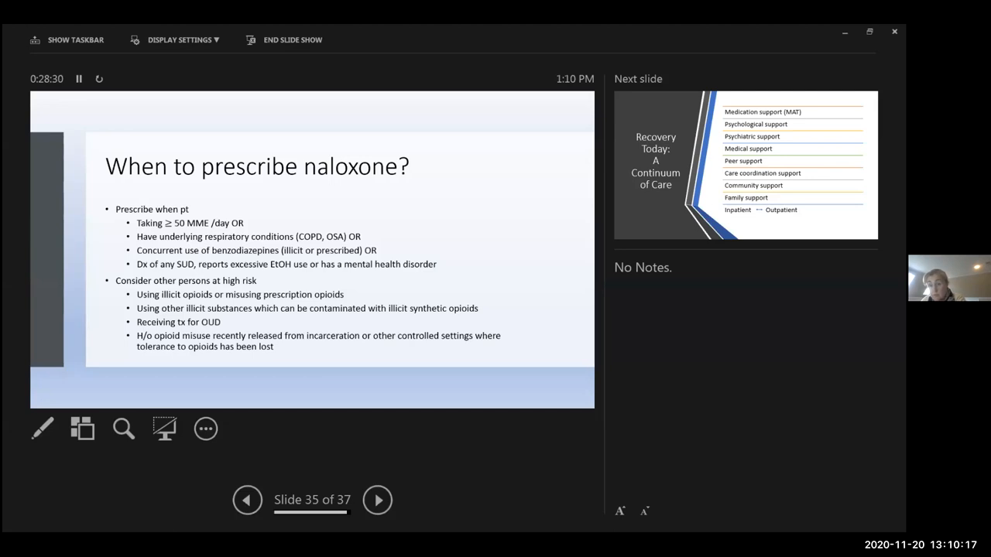
Advance through the Recovery Today slide to the final Thank you slide, 37 of 37
click(378, 499)
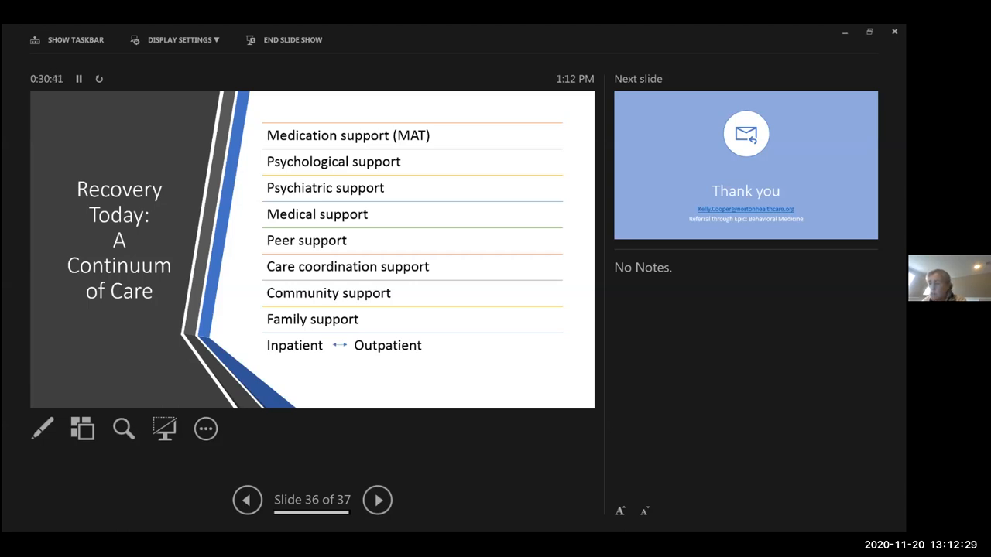
click(378, 499)
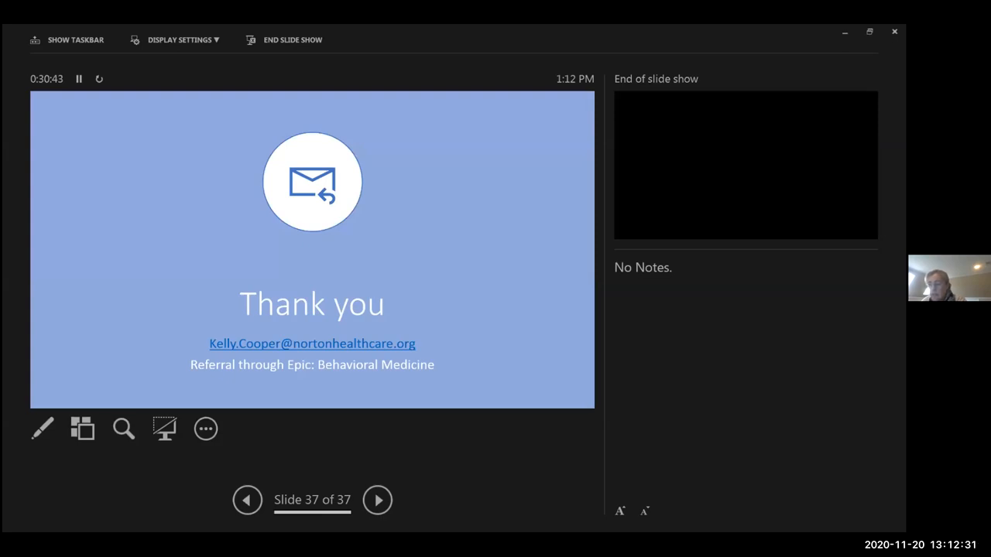